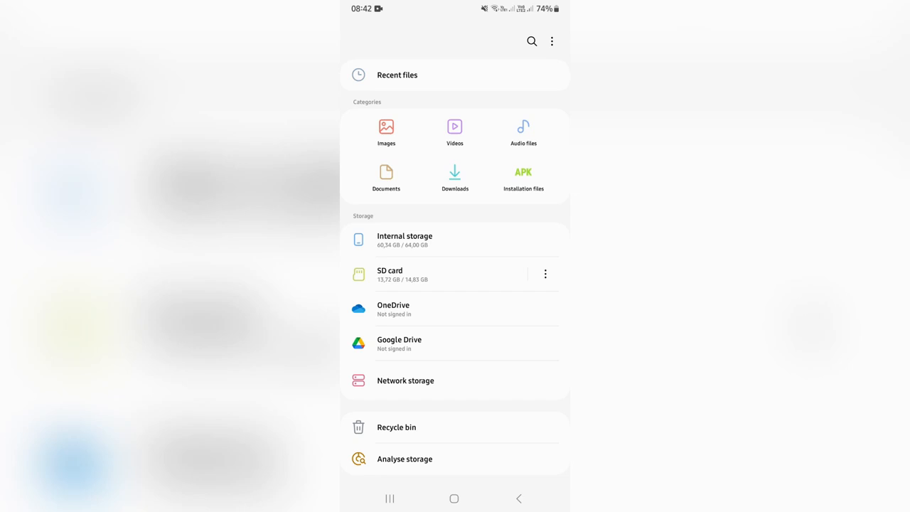
Open Internal storage in Samsung My Files to list the phone's top-level folders
{"action": "left_click", "coordinate": [404, 240]}
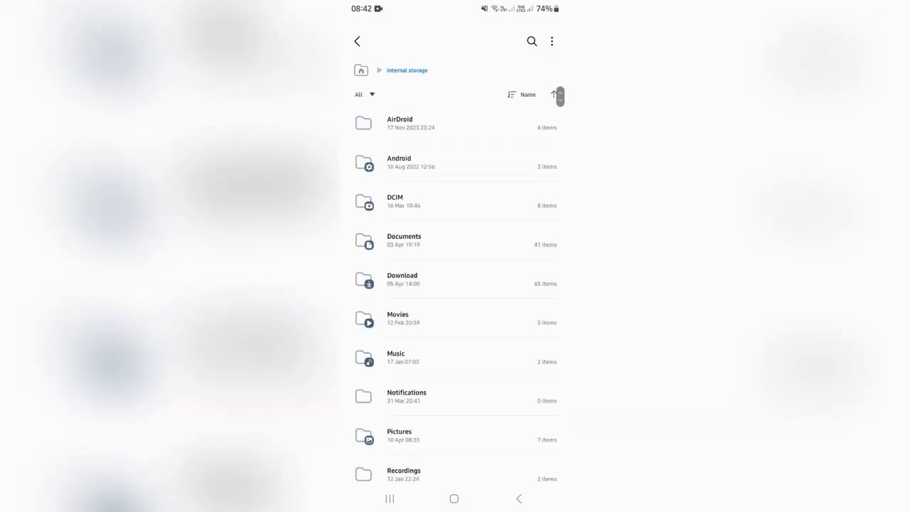
{"action": "left_click", "coordinate": [399, 162]}
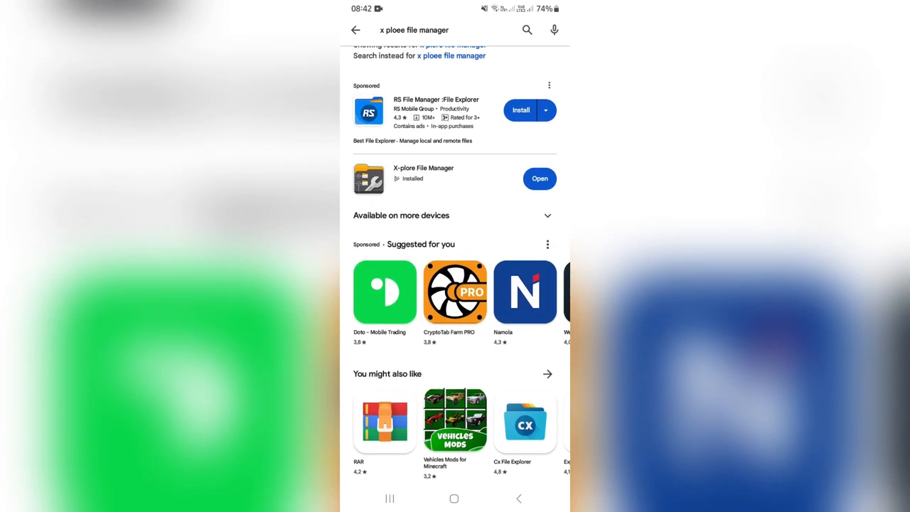
Scroll the Play Store results to the installed X-plore File Manager app
{"action": "scroll", "scroll_direction": "down", "scroll_amount": 3}
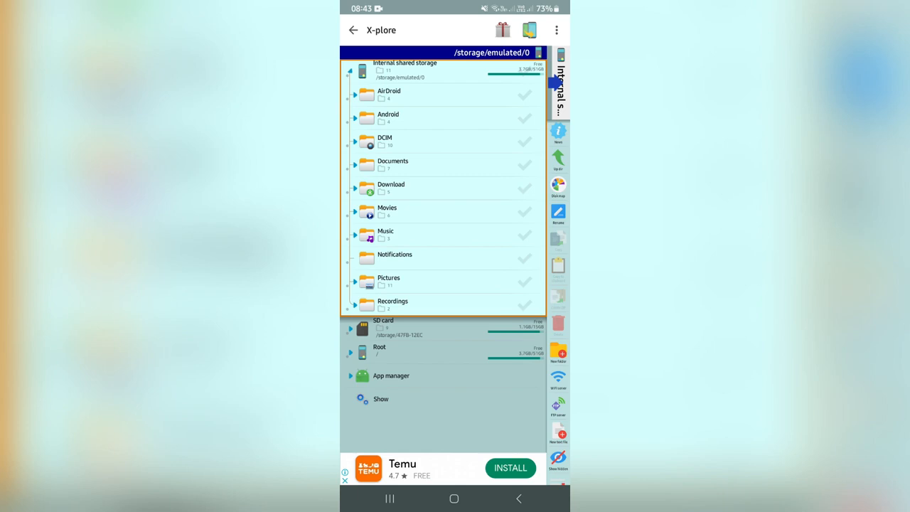
Expand the Android folder in X-plore to reveal data, media and obb
{"action": "left_click", "coordinate": [350, 69]}
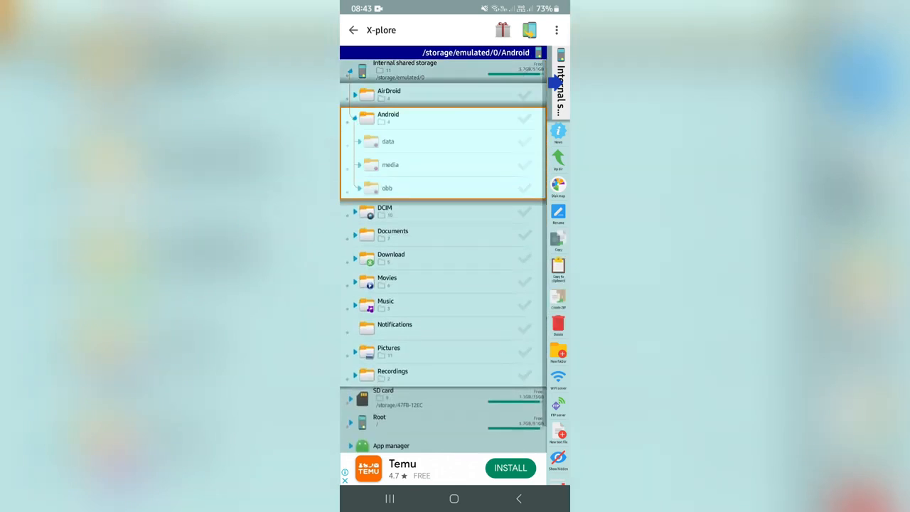
Open Android/data and scroll through app folders like com.whatsapp and org.videolan.vlc
{"action": "left_click", "coordinate": [389, 141]}
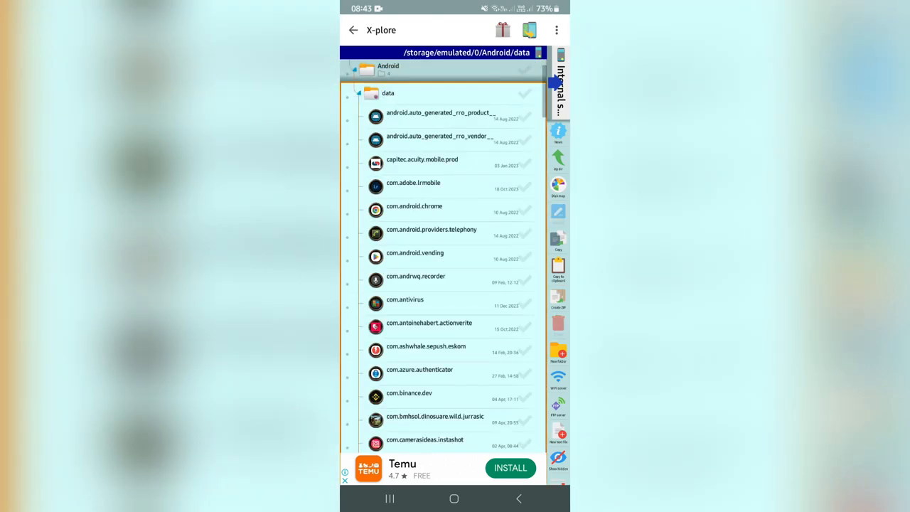
{"action": "scroll", "scroll_direction": "down", "scroll_amount": 3}
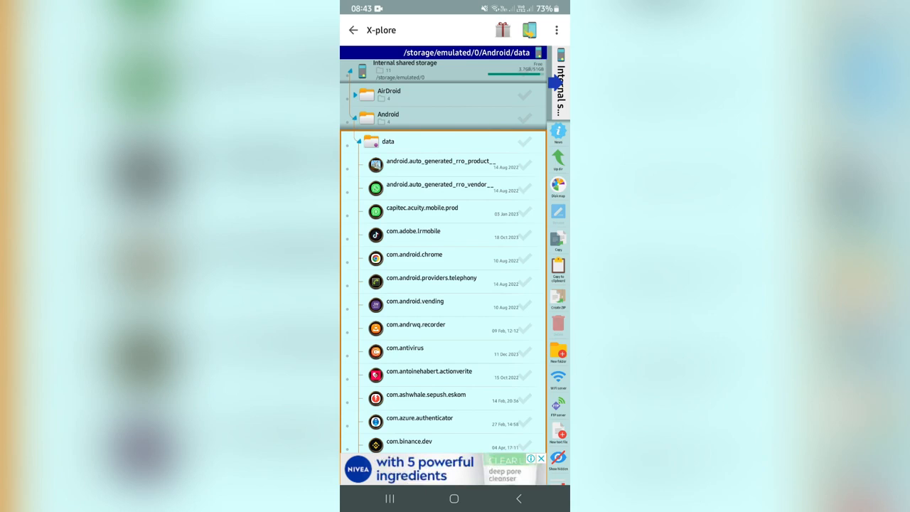
{"action": "scroll", "scroll_direction": "down", "scroll_amount": 3}
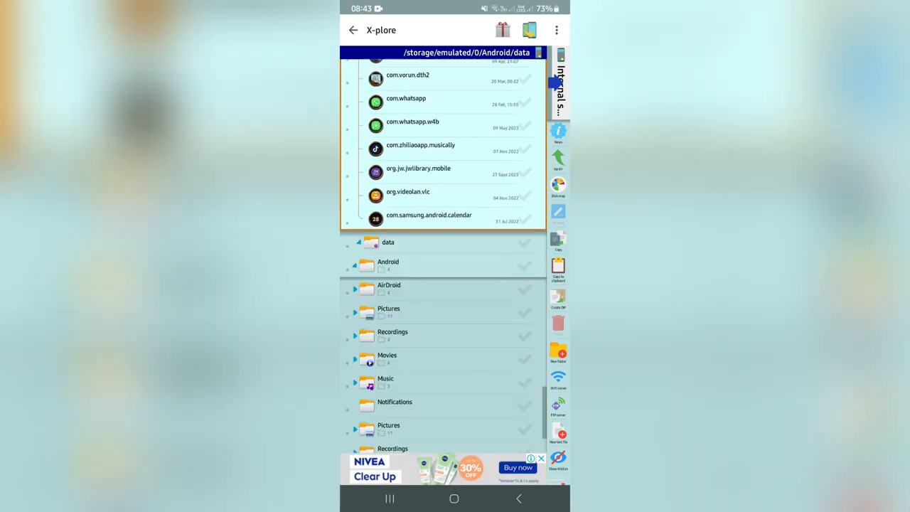